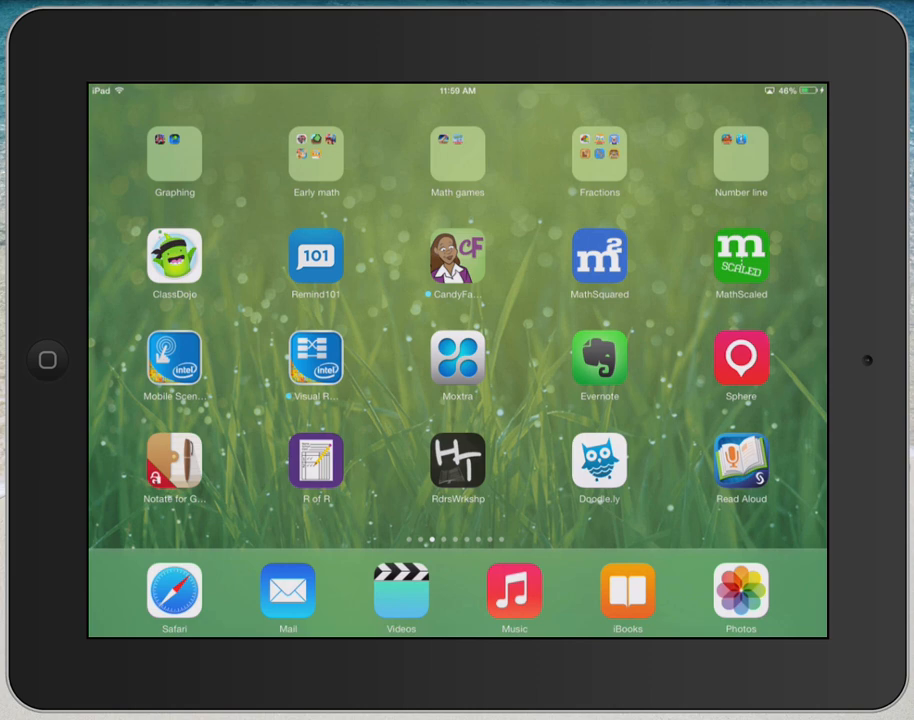
- Open Spotlight search and type 'super' to find SuperNote
scroll(down, 3)
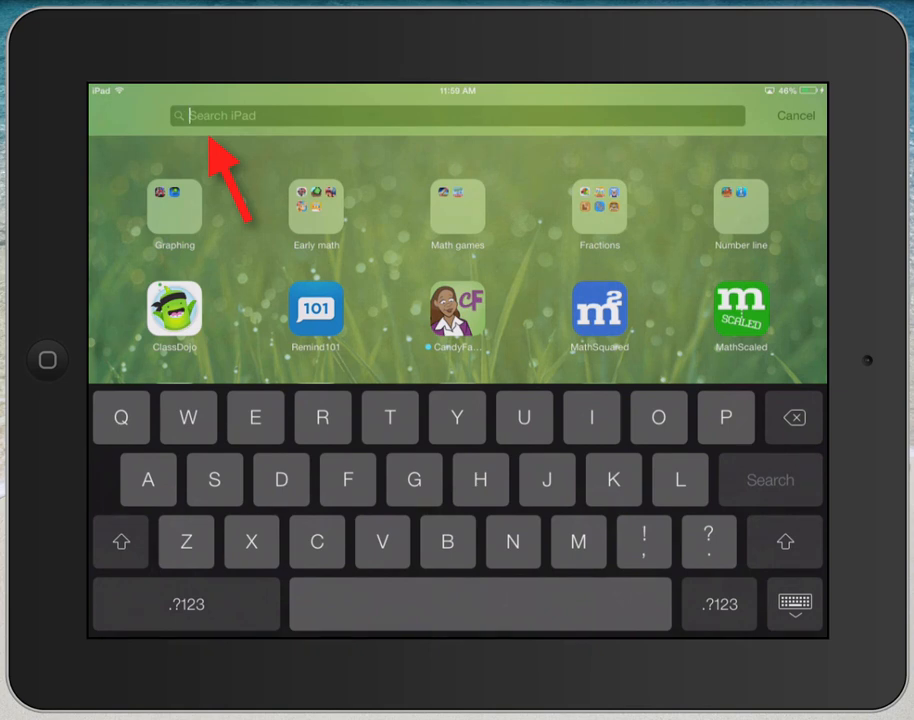
text(super)
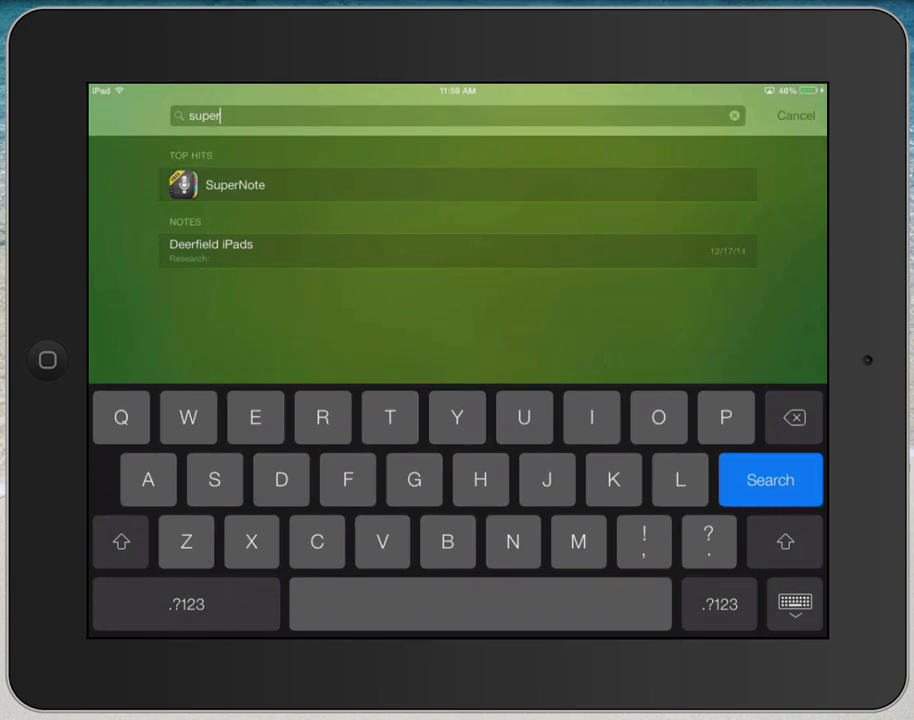
- Launch SuperNote from the search results, showing the WELCOME ! note
click(235, 185)
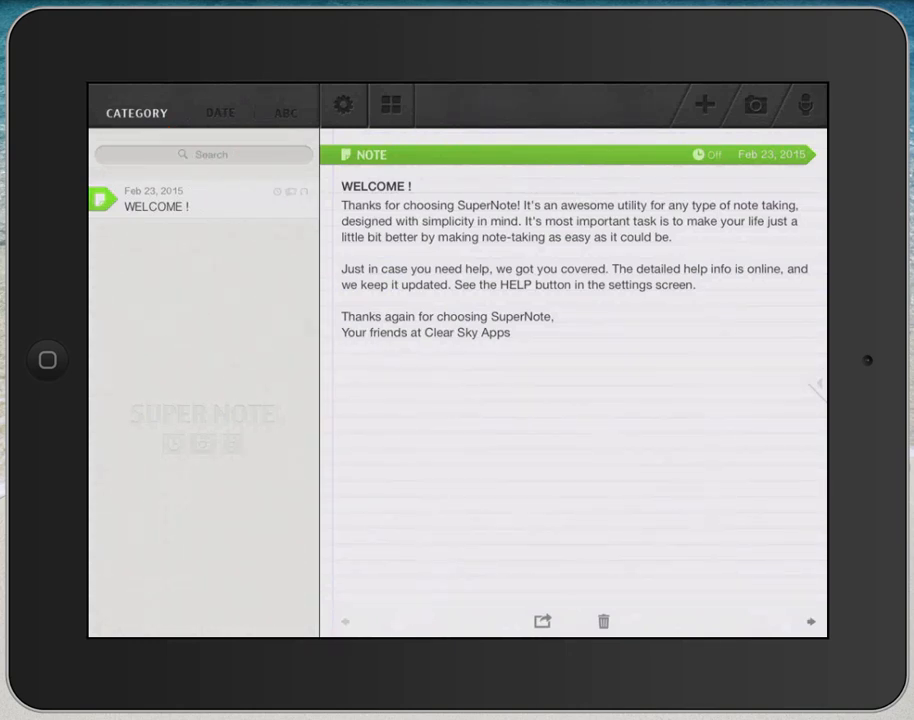
click(289, 110)
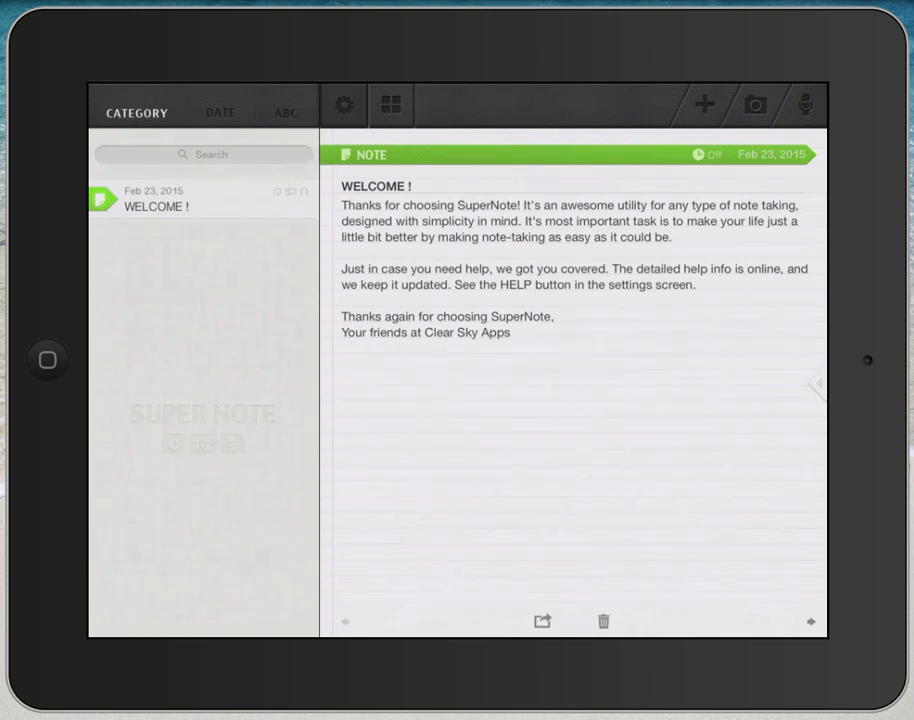
click(344, 104)
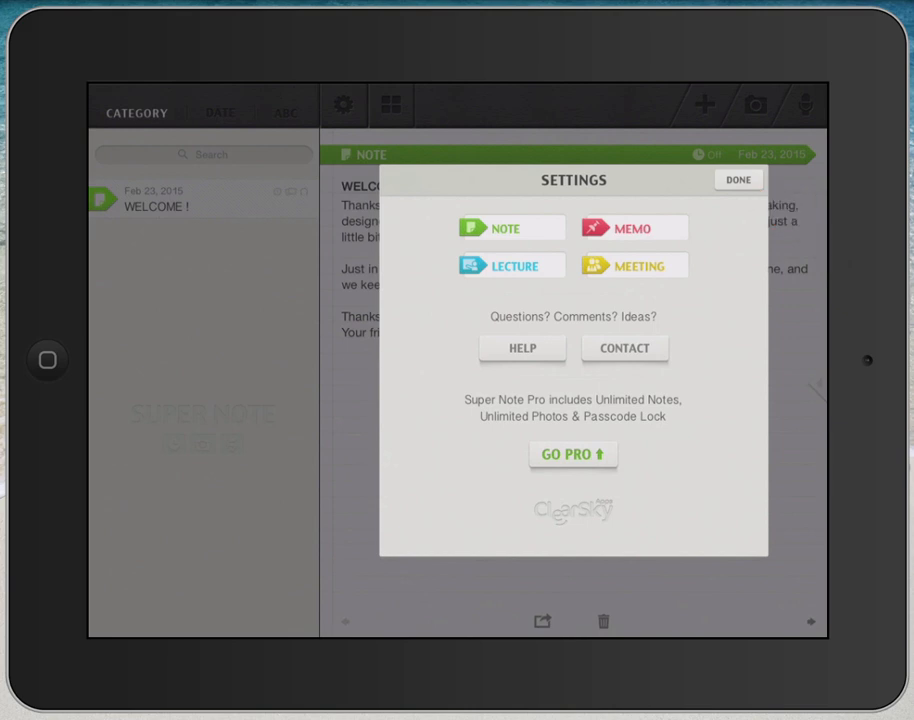
click(738, 180)
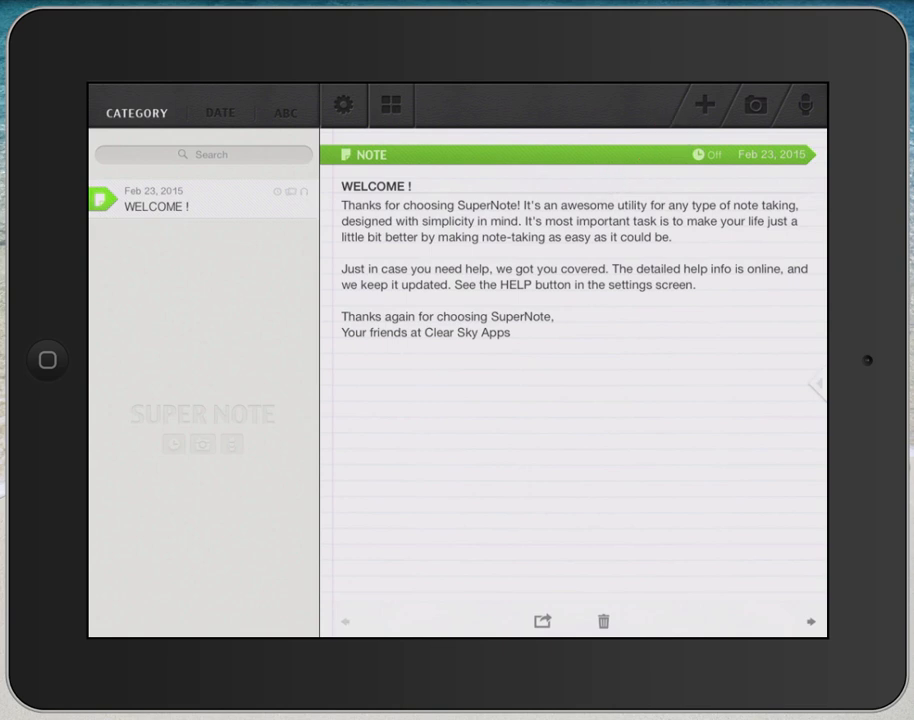
click(762, 103)
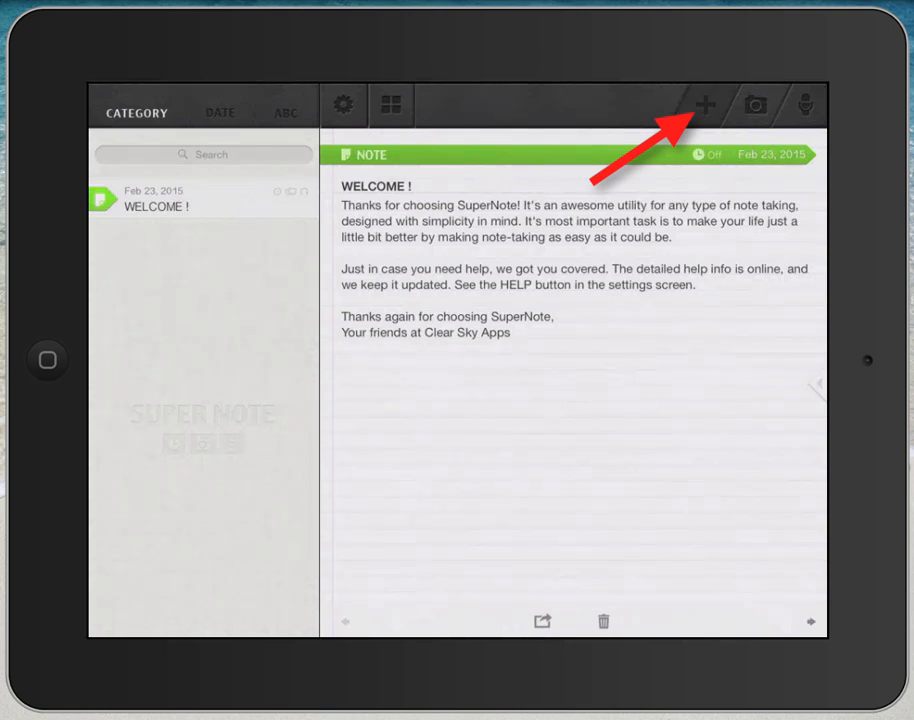
- Create a new blank note dated Feb 24, 2015 below Welcome
click(710, 101)
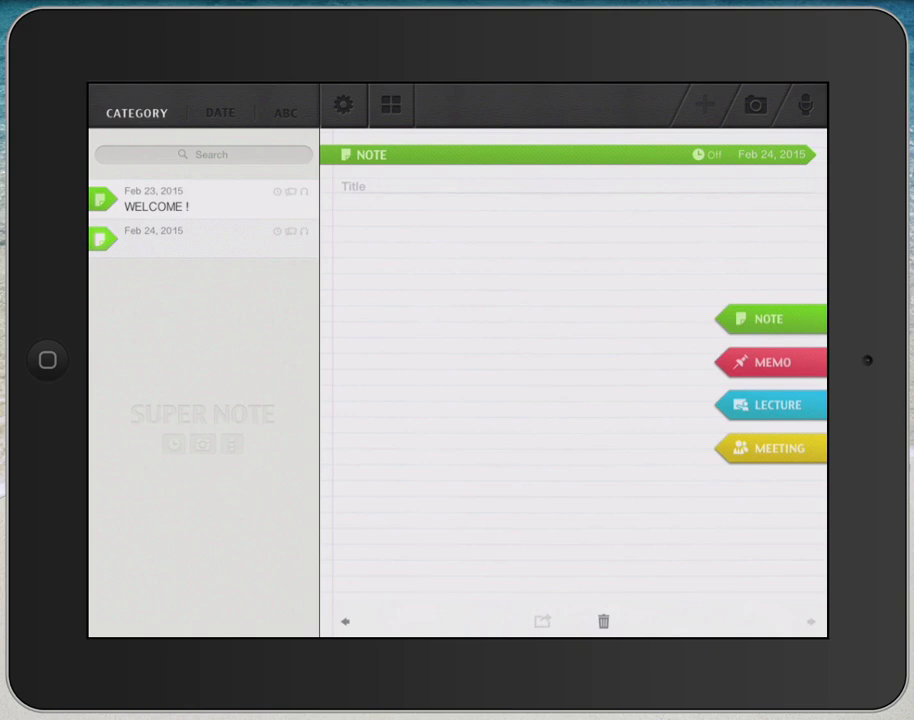
click(342, 108)
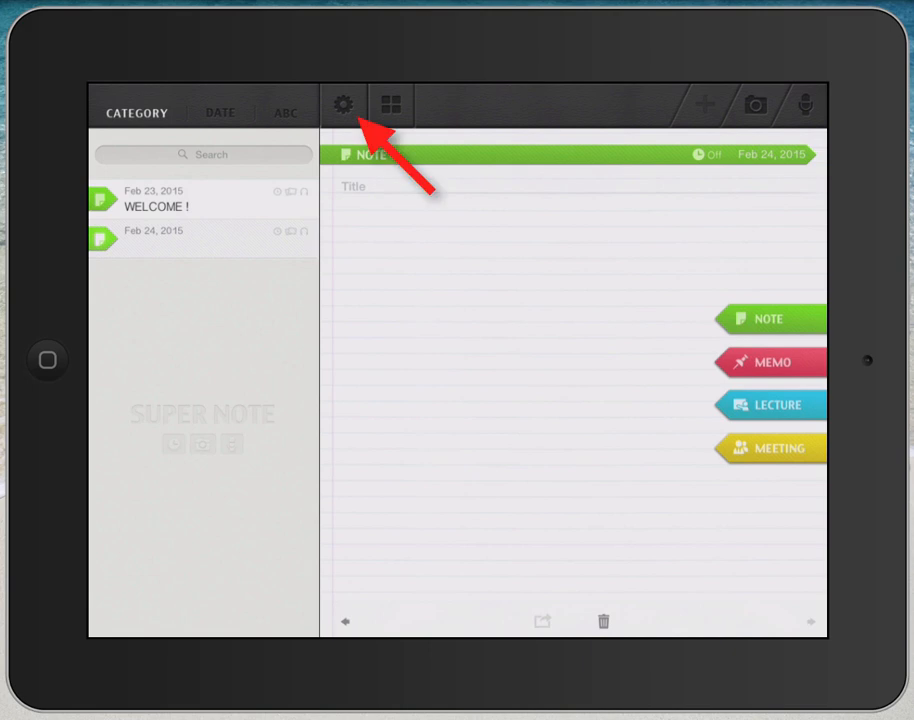
- In Settings, rename the MEMO category label to CLASS and confirm with Done
click(343, 110)
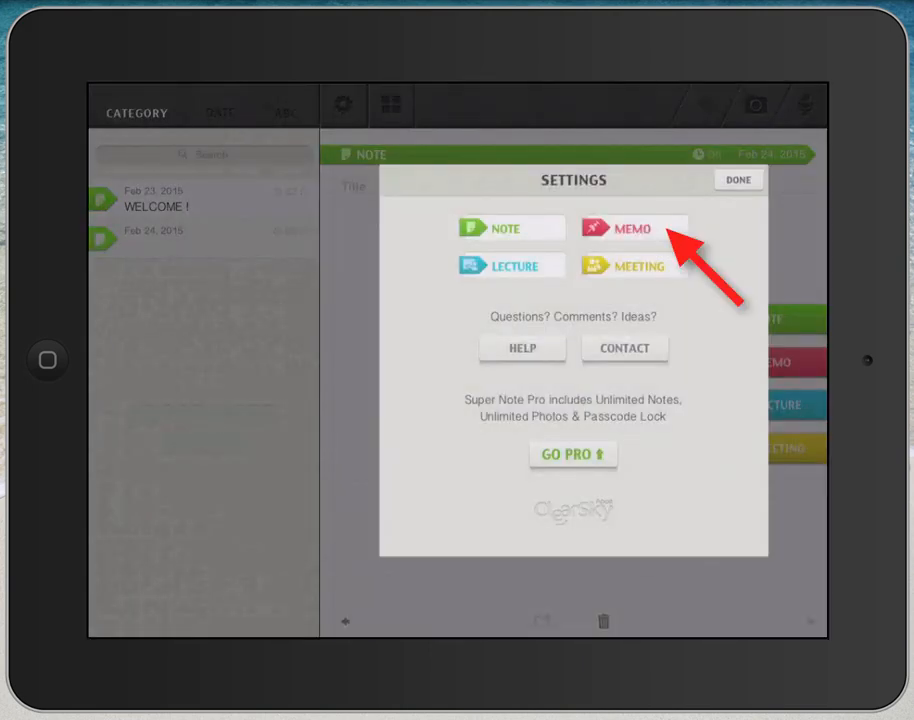
click(633, 228)
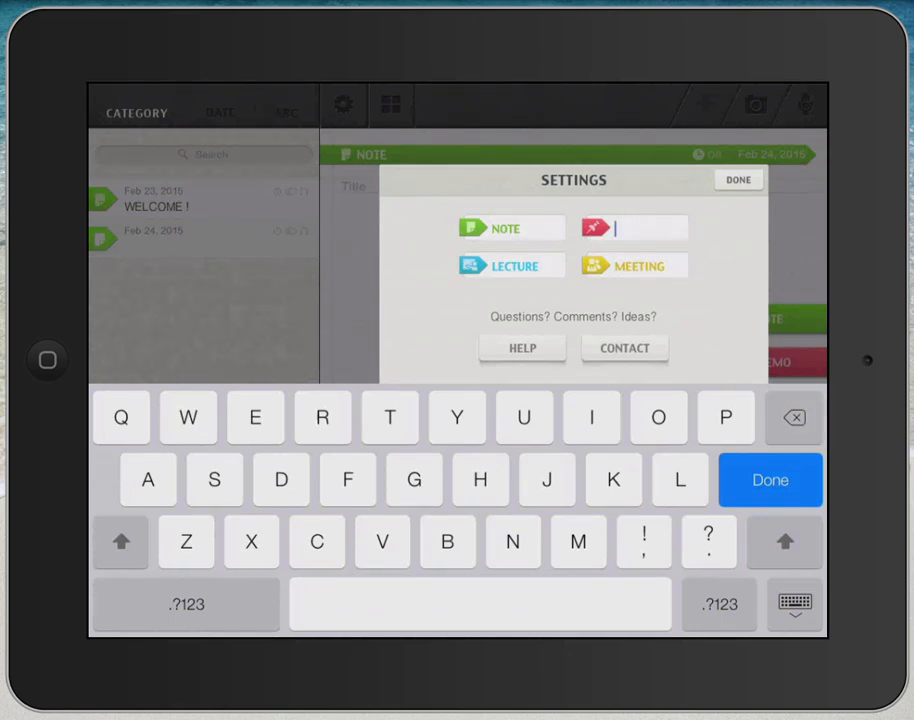
text(CLASS)
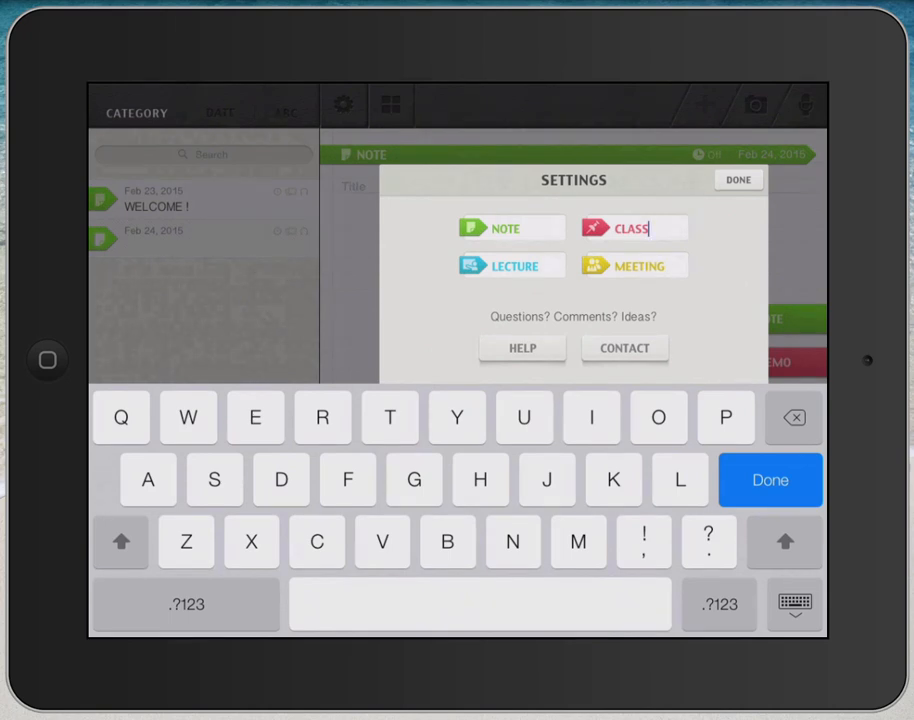
click(739, 180)
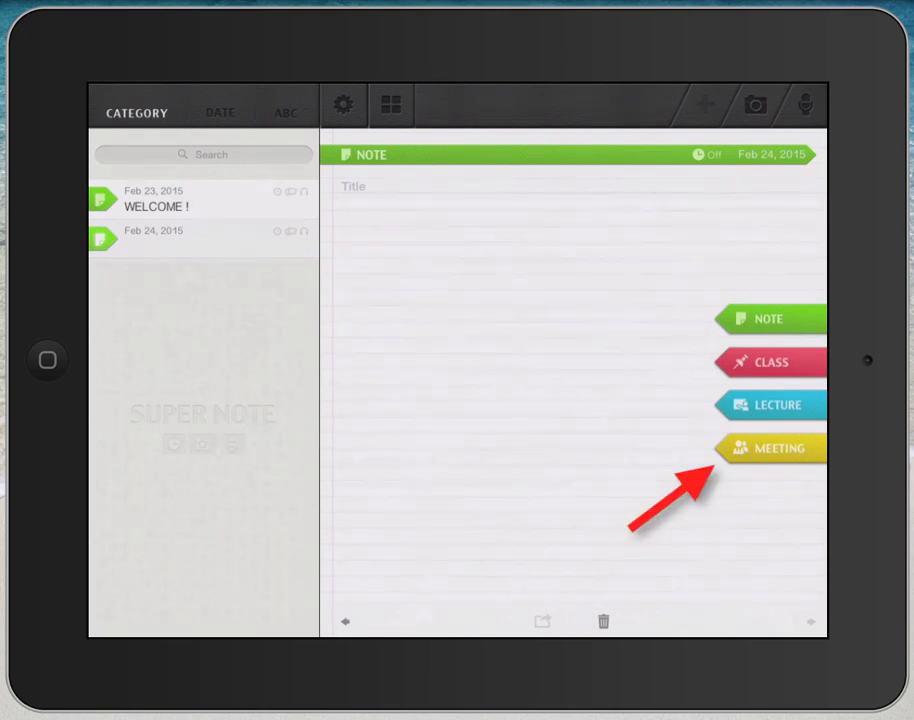
- Tag the Feb 24 note as Meeting and title it 'Task force'
click(779, 448)
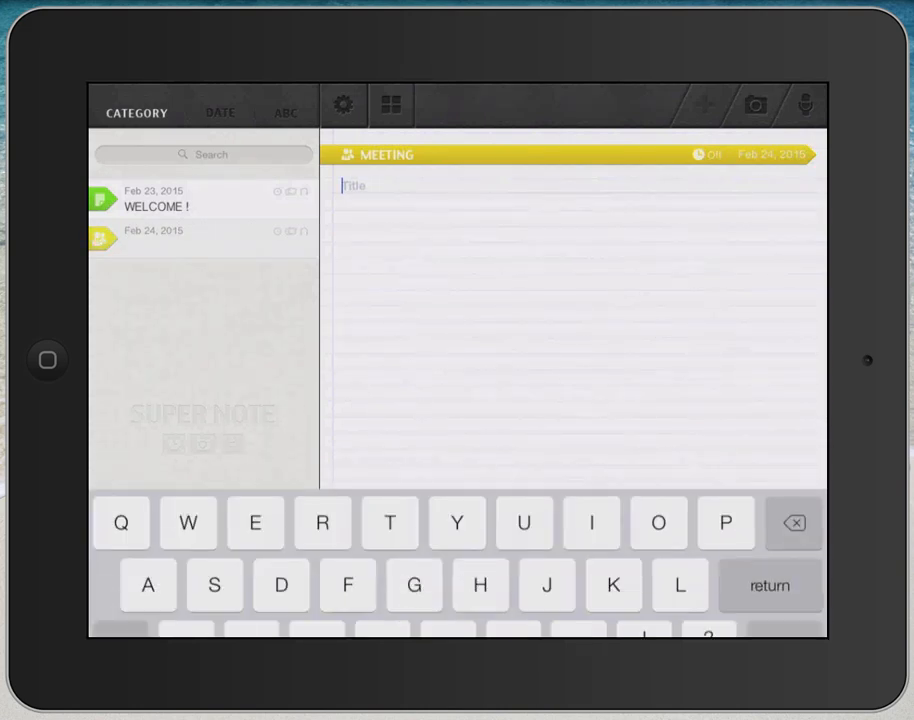
text(Task)
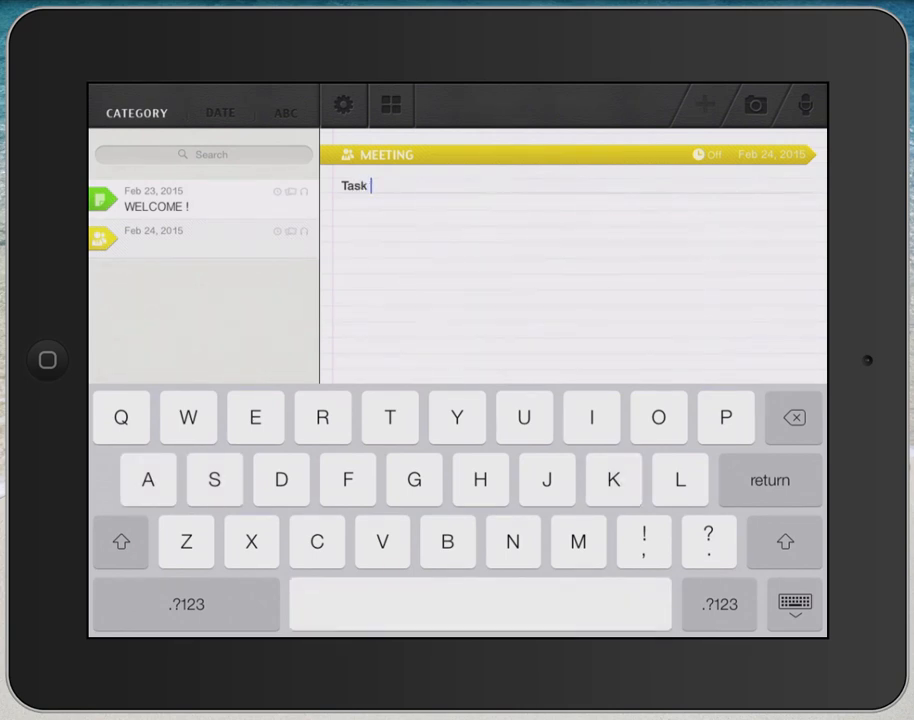
text(force)
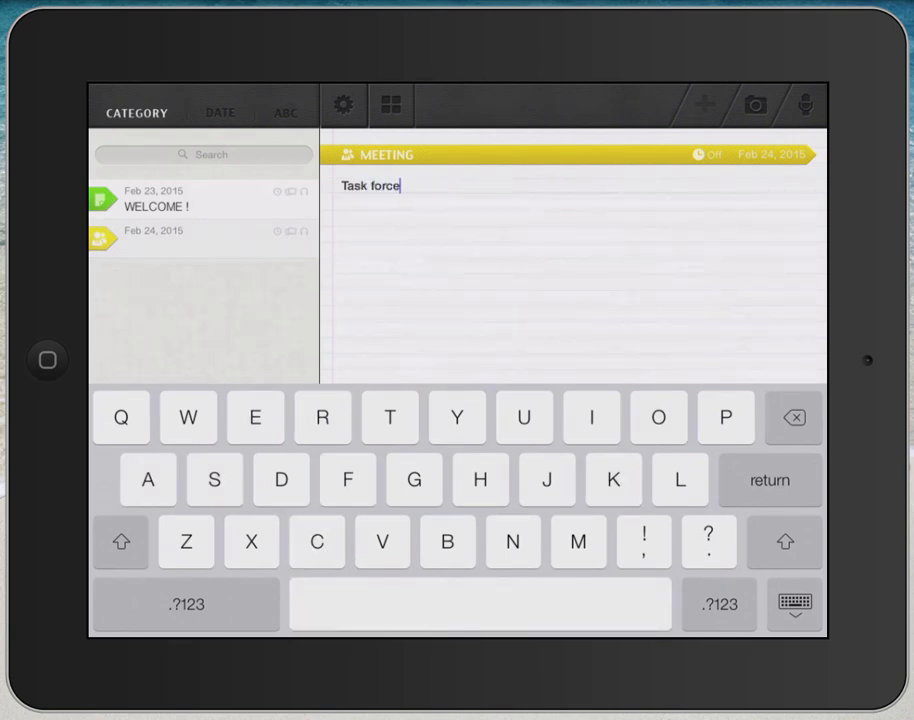
key(return)
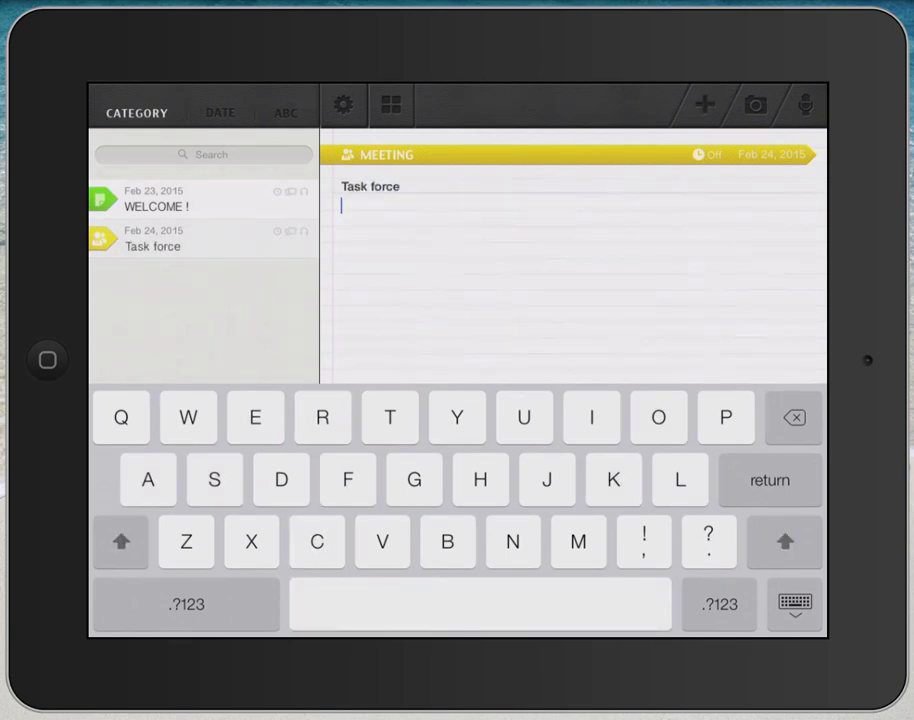